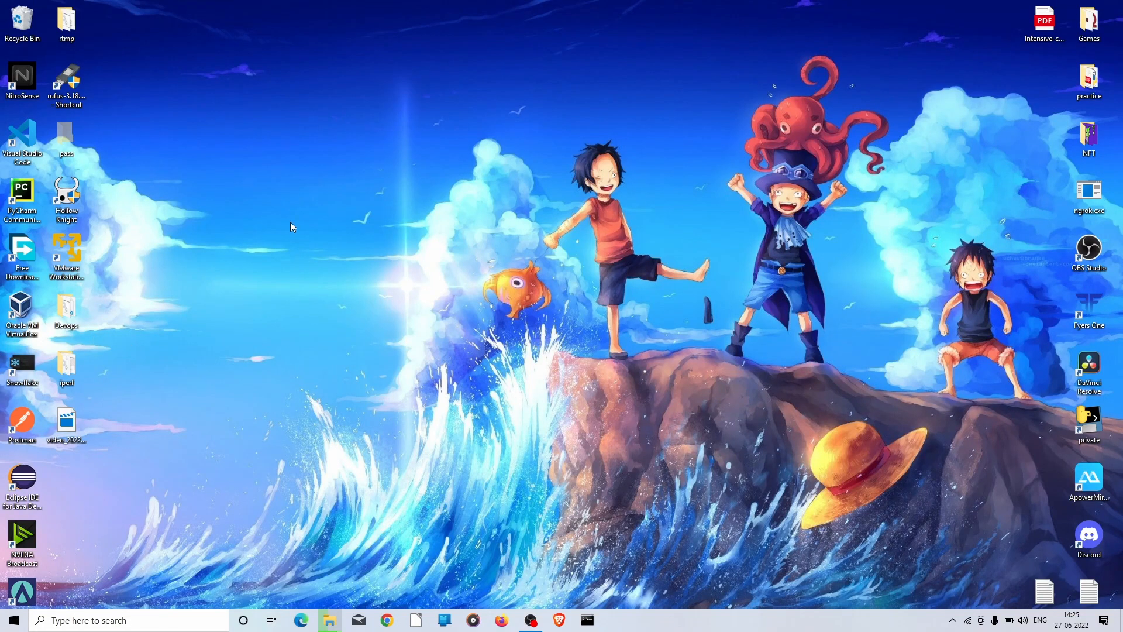
# Launch Rufus and load Win11_English_x64v1.iso as the USB boot image
pyautogui.click(66, 79)
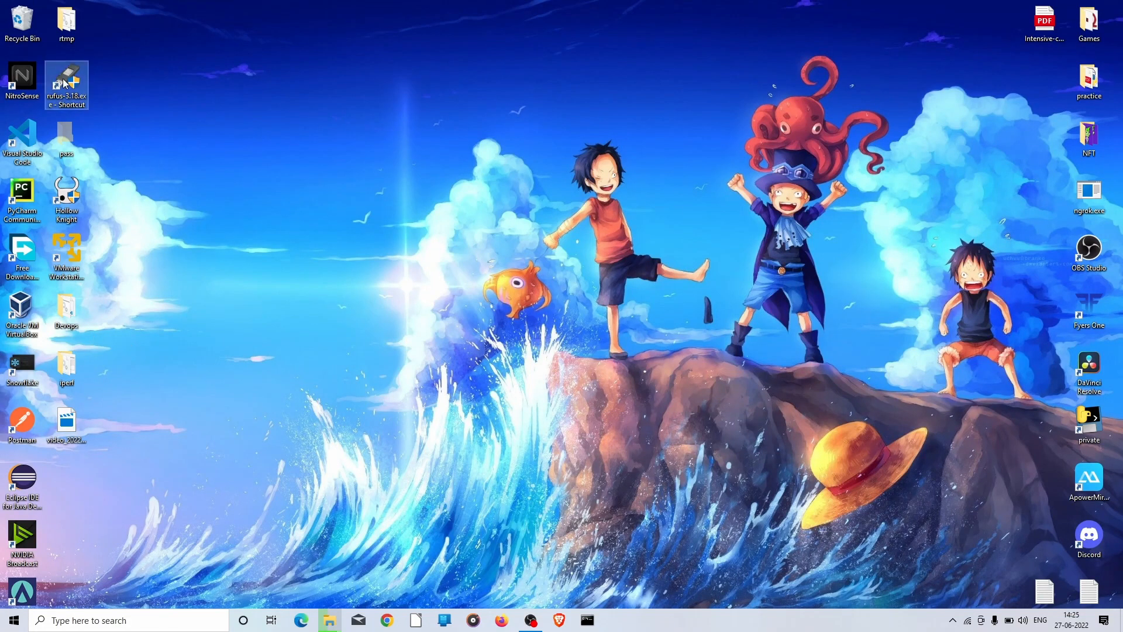
pyautogui.doubleClick(66, 81)
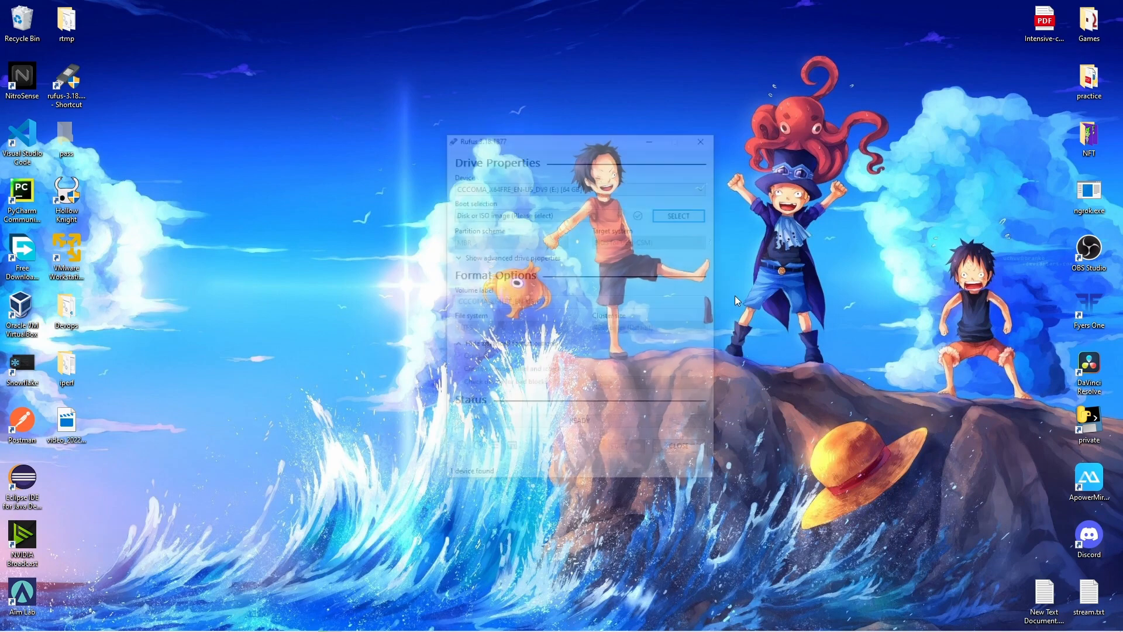
pyautogui.click(677, 215)
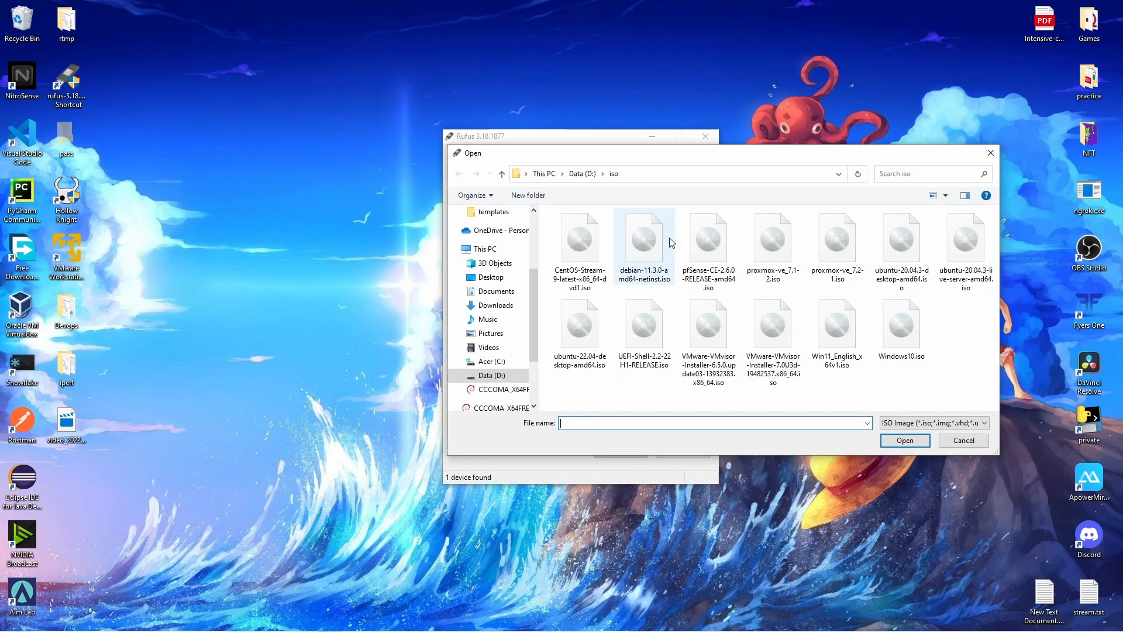
pyautogui.click(837, 322)
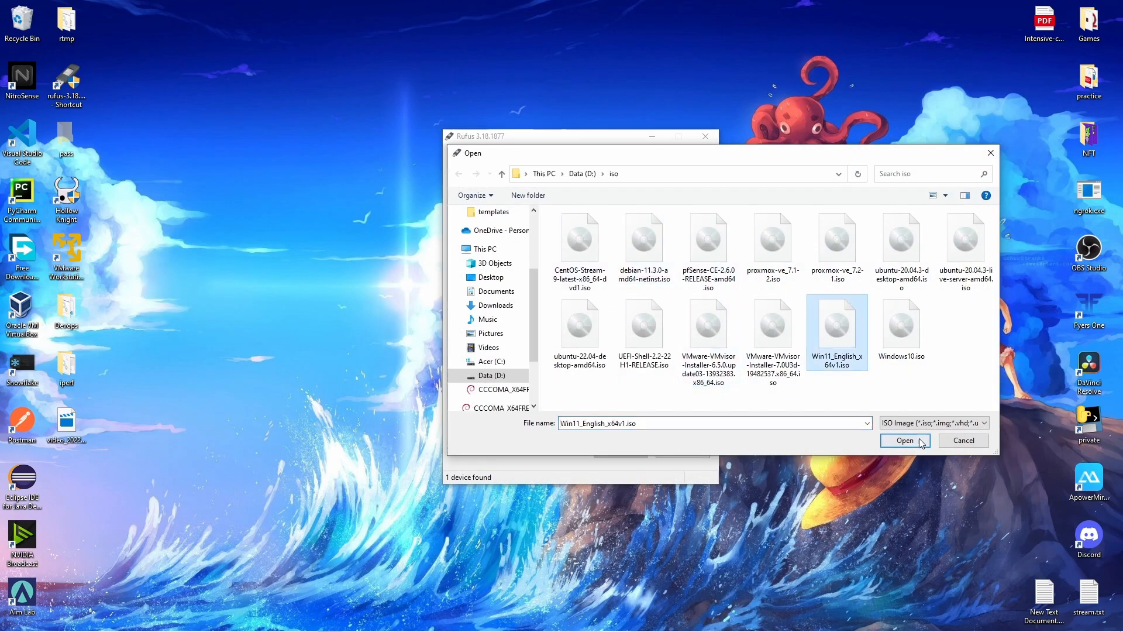
pyautogui.click(904, 440)
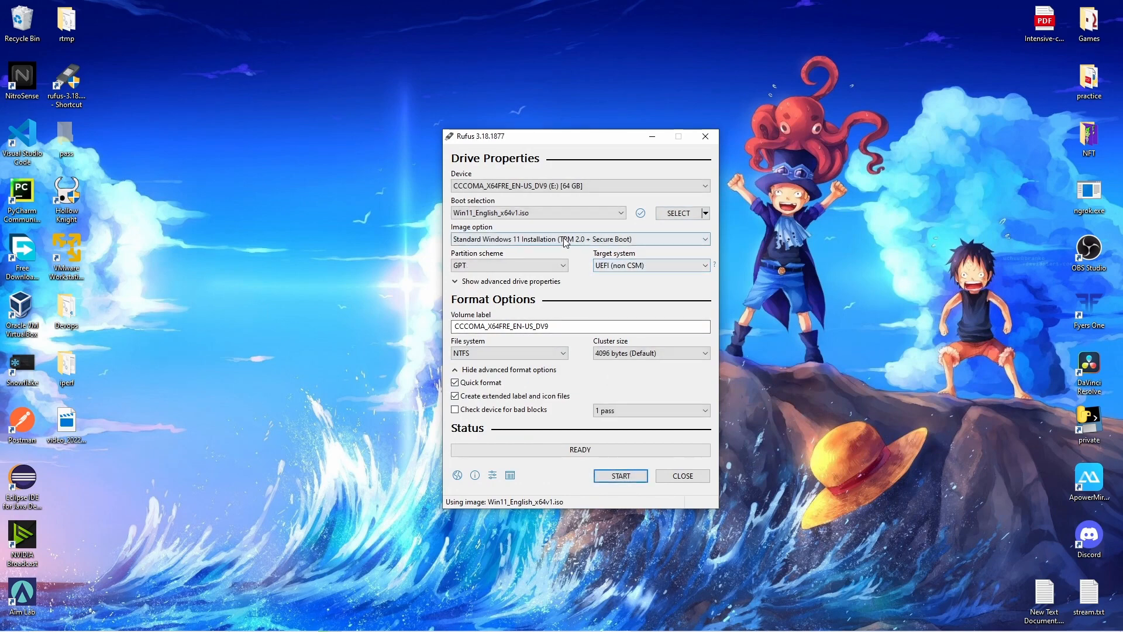
# Choose Extended Windows 11 Installation, MBR partition scheme, the 64 GB drive, and start writing
pyautogui.click(580, 238)
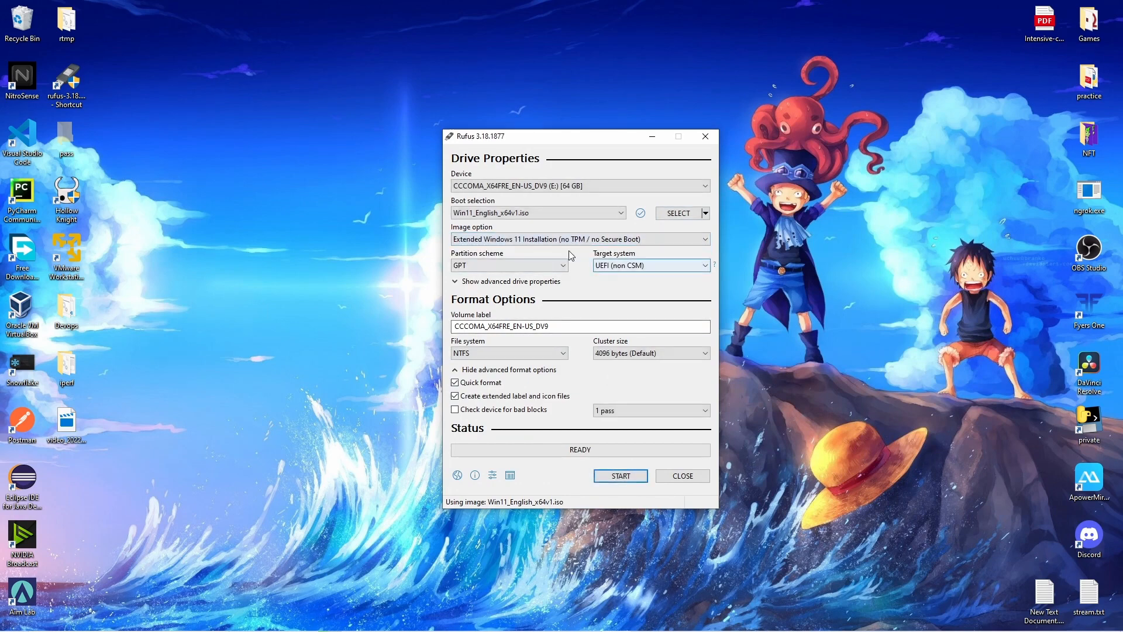
pyautogui.moveTo(652, 265)
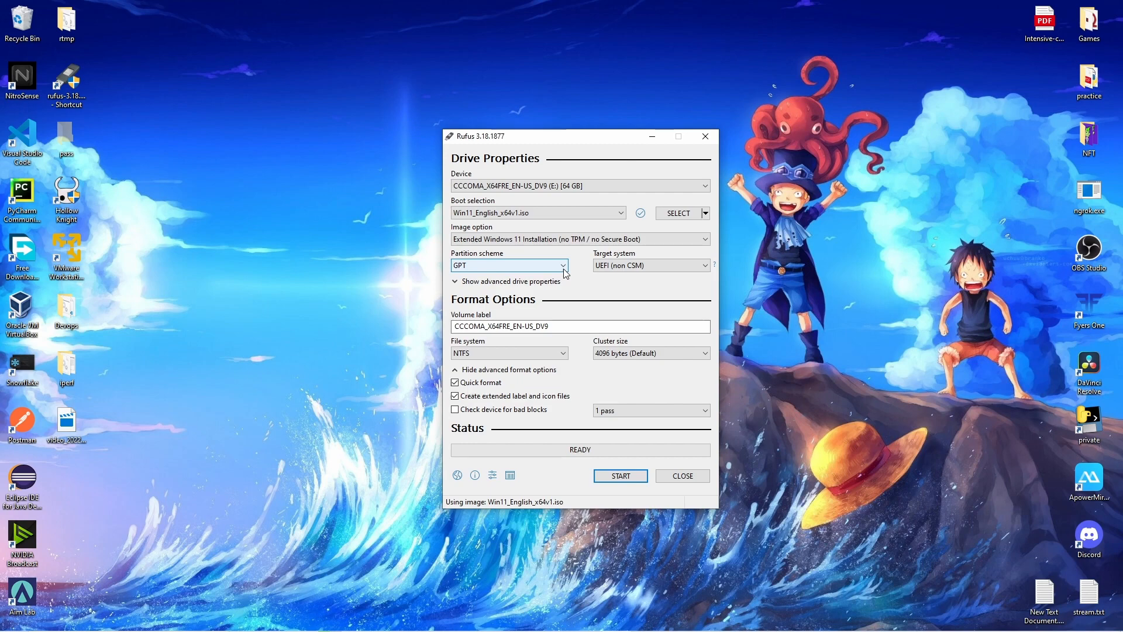
pyautogui.click(510, 265)
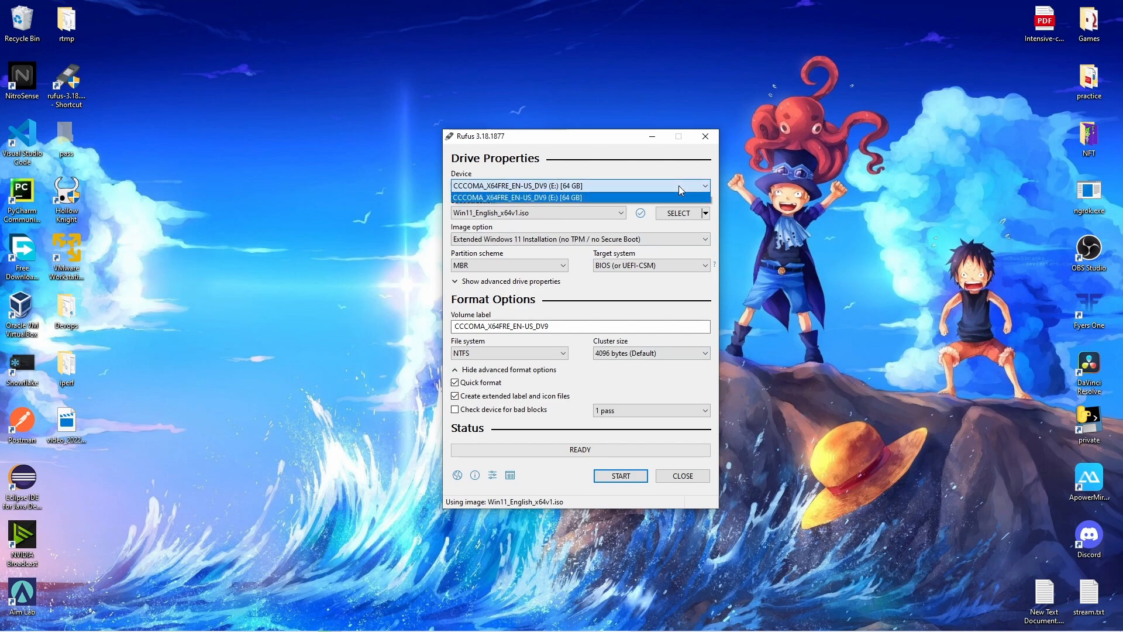
pyautogui.click(581, 197)
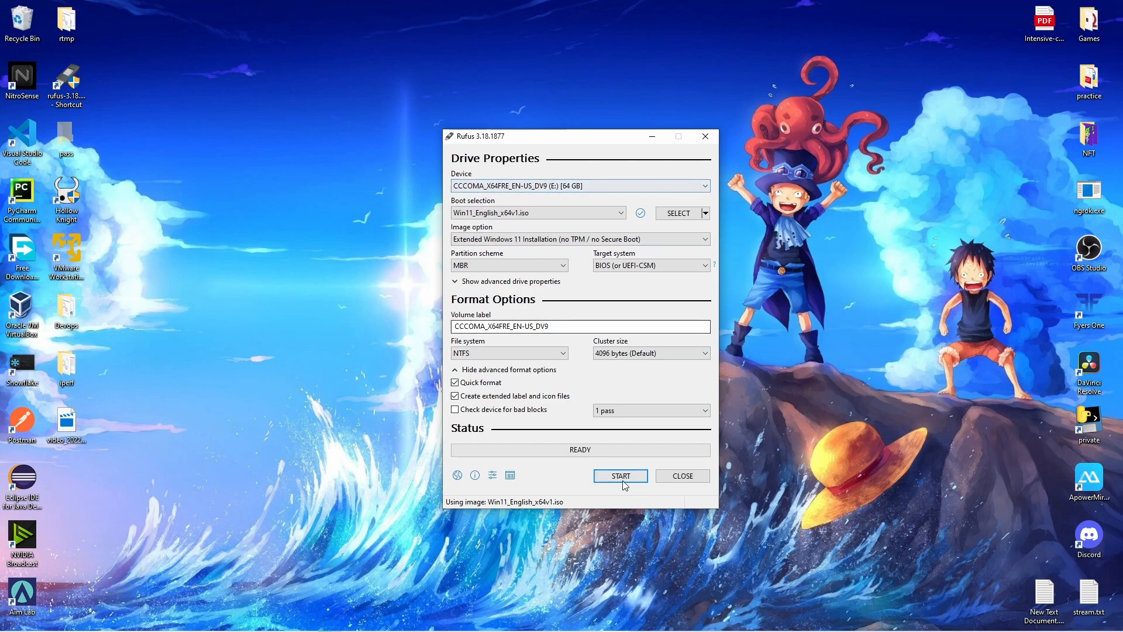
pyautogui.click(620, 476)
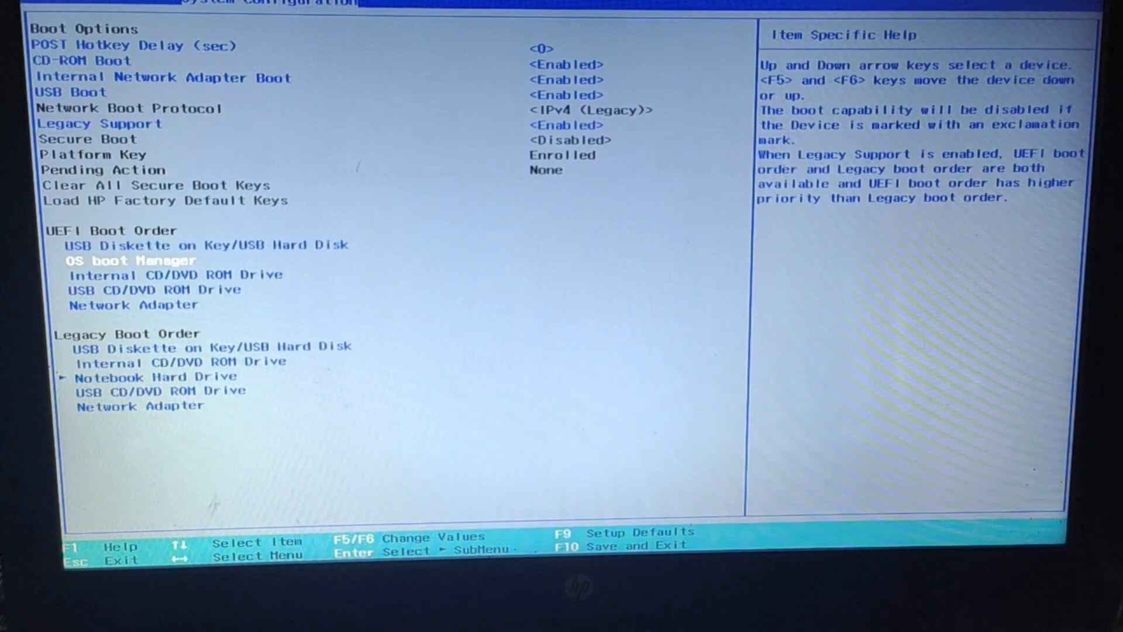
# Move the USB entry to the top of the boot order and save with F10
pyautogui.press('Down')
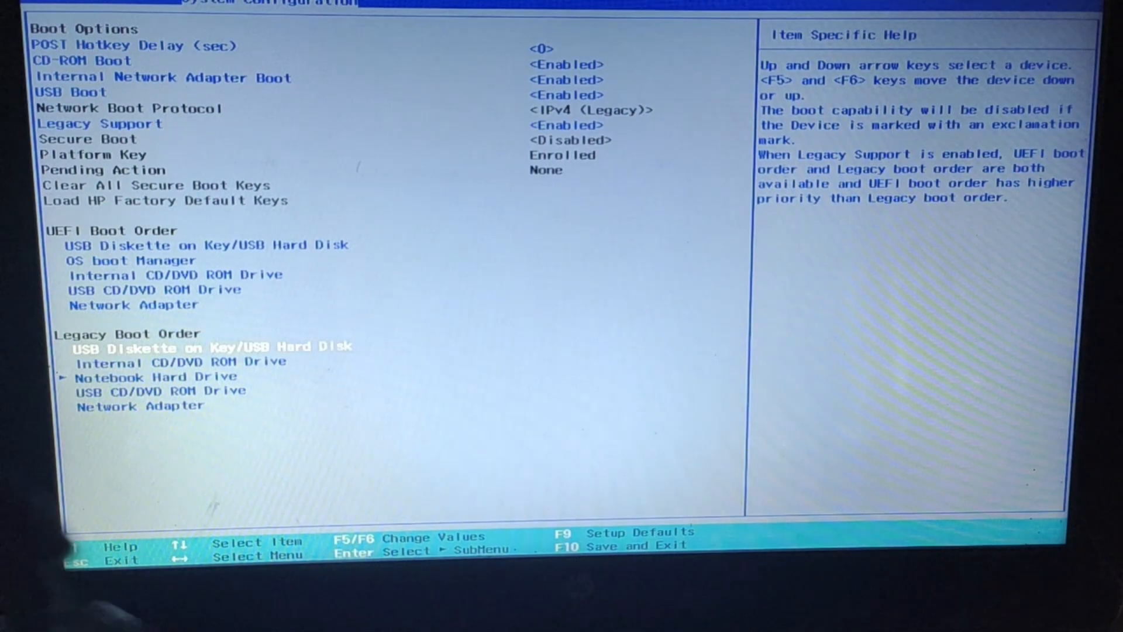
pyautogui.press('up')
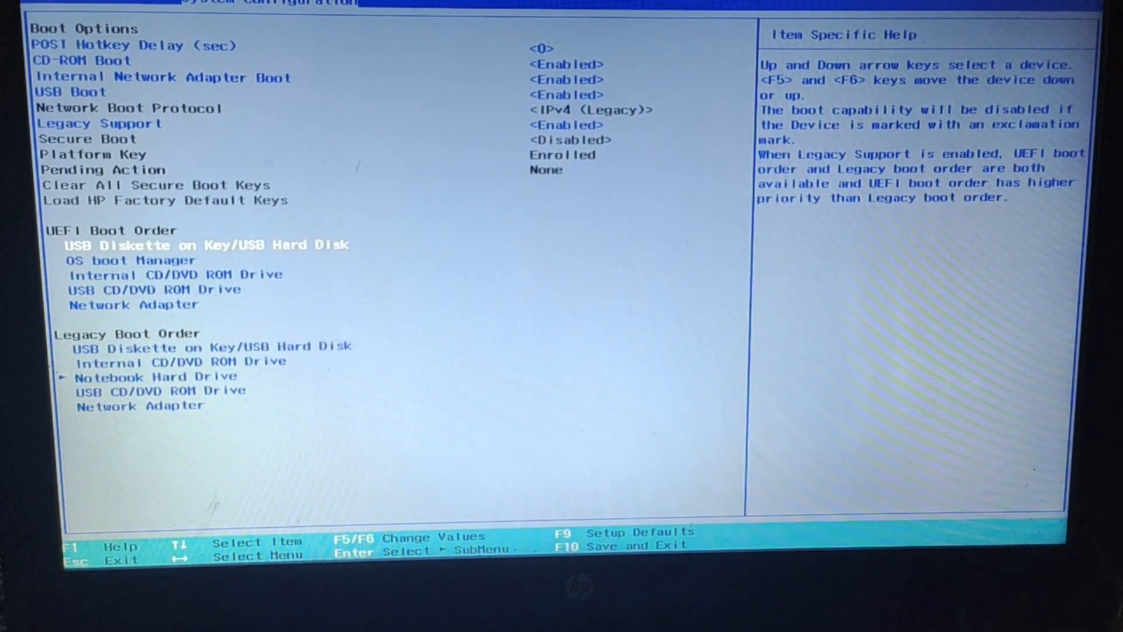
pyautogui.press('F10')
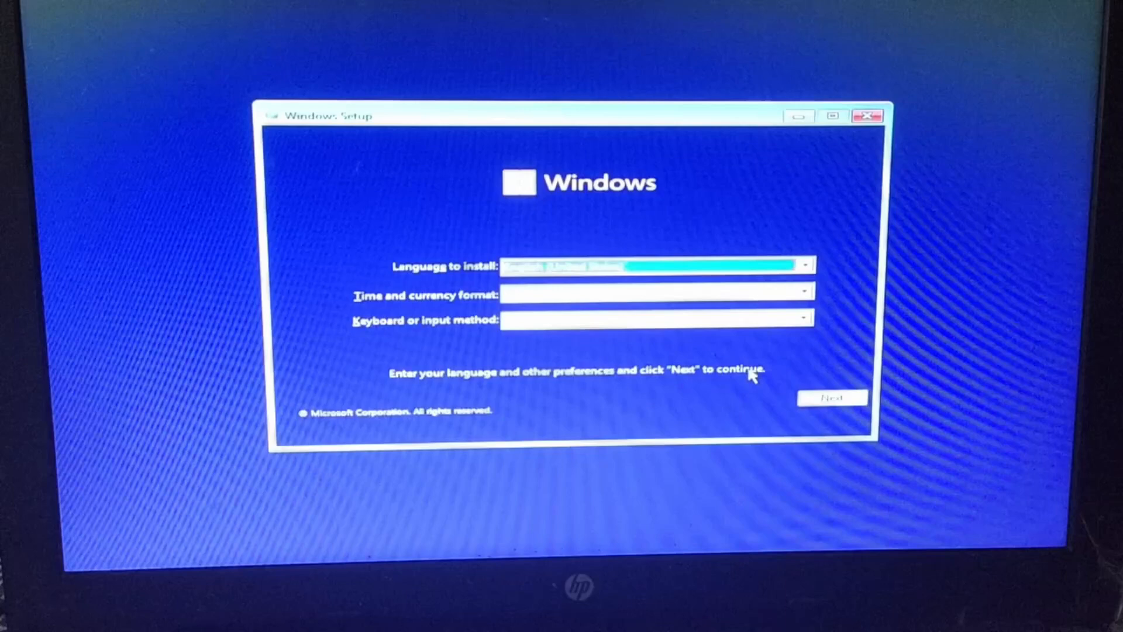
# Accept the default language, start Install now, and skip entering a product key
pyautogui.click(832, 398)
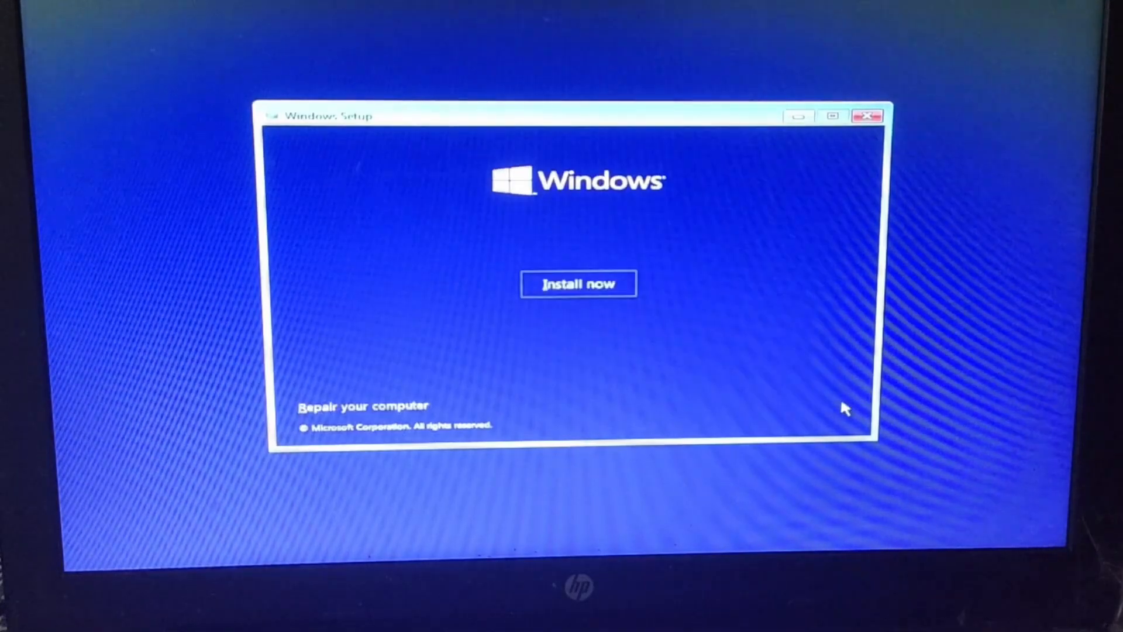
pyautogui.moveTo(595, 286)
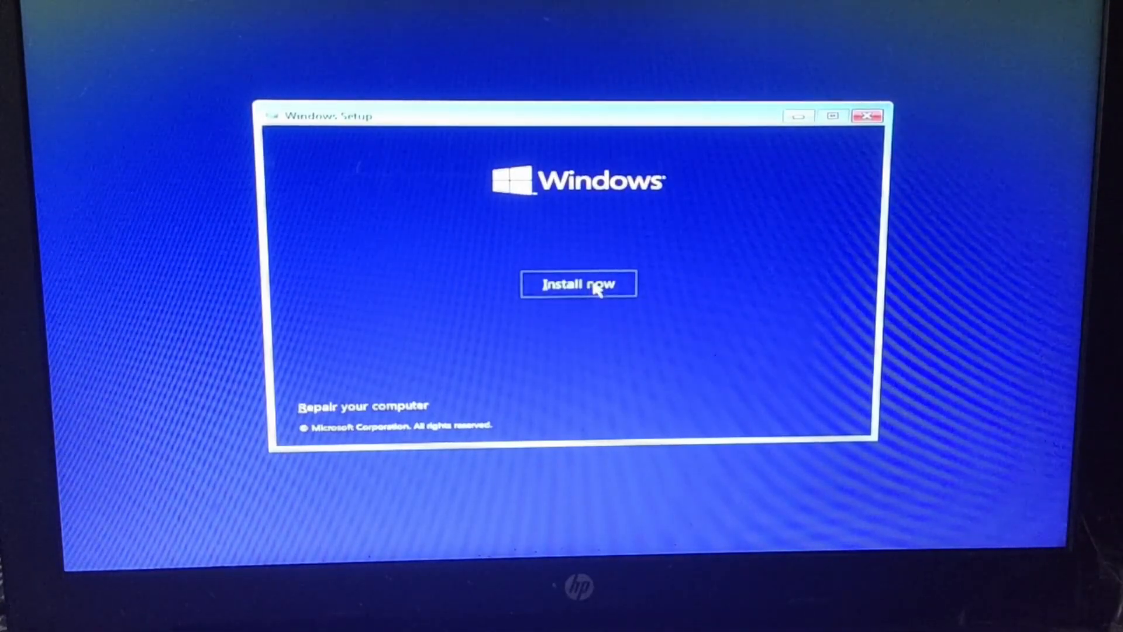
pyautogui.click(578, 284)
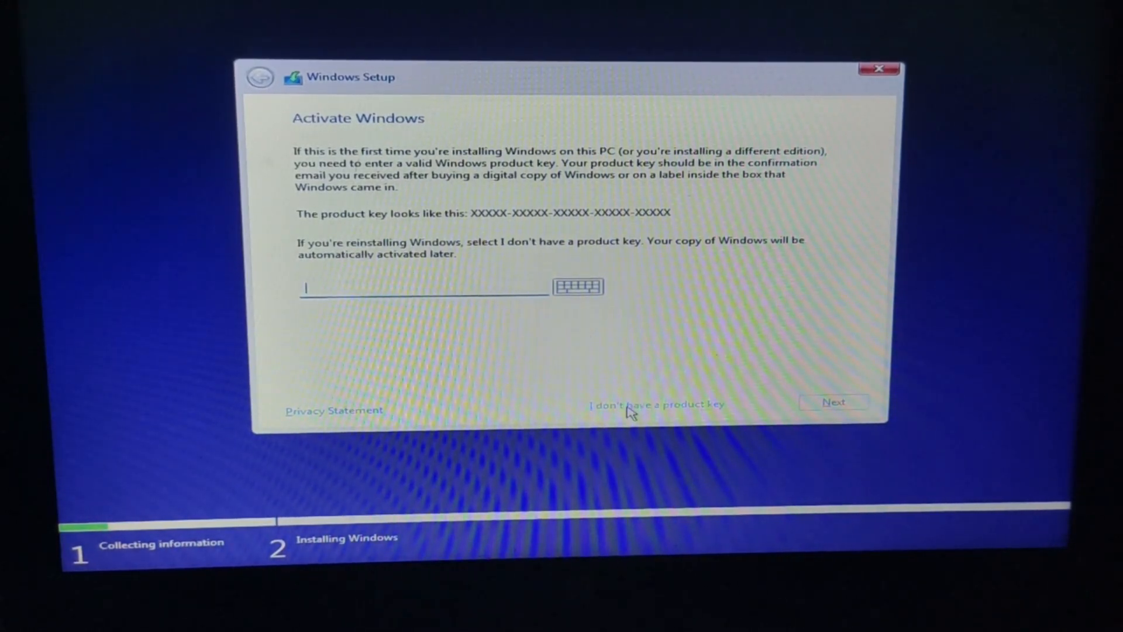
pyautogui.click(654, 403)
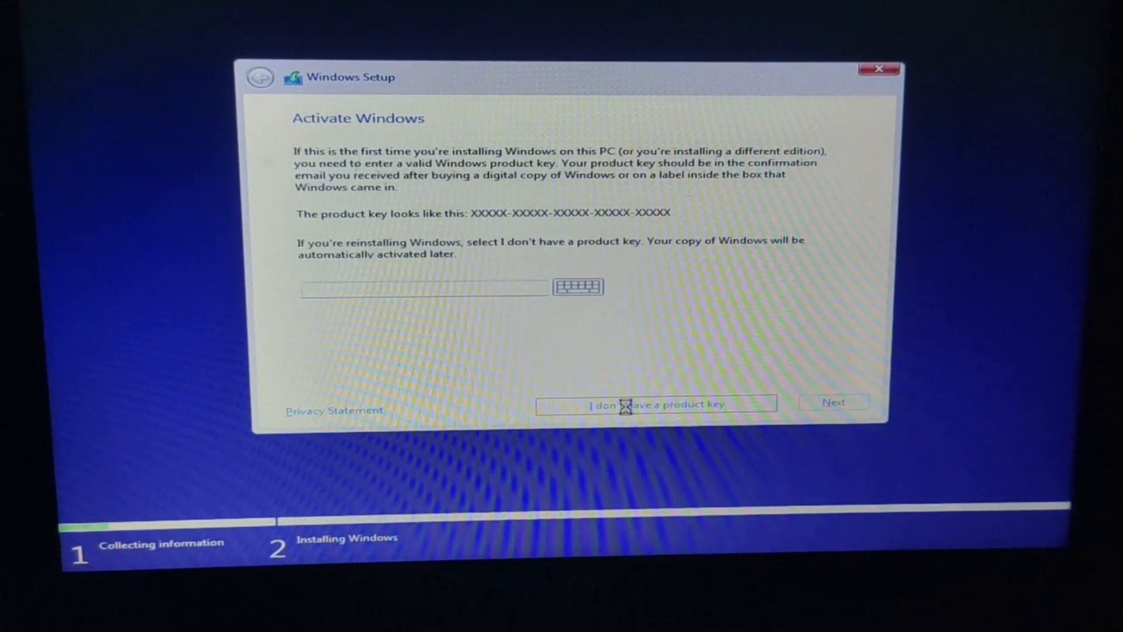
pyautogui.click(654, 403)
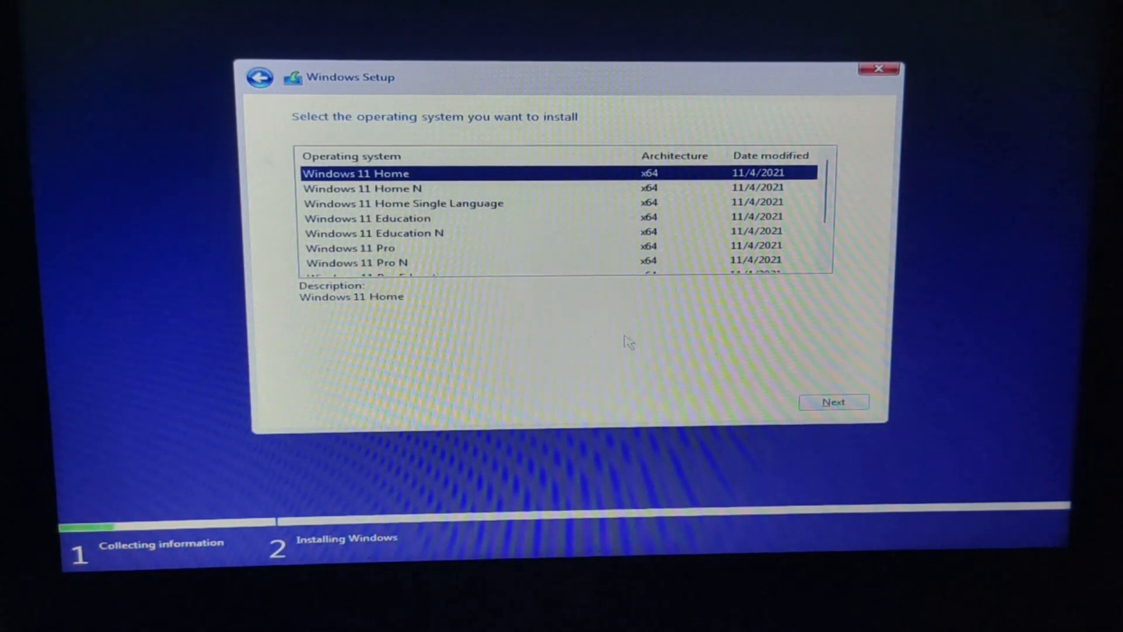
# Select Windows 11 Pro for Workstations as the edition to install
pyautogui.scroll(-3)
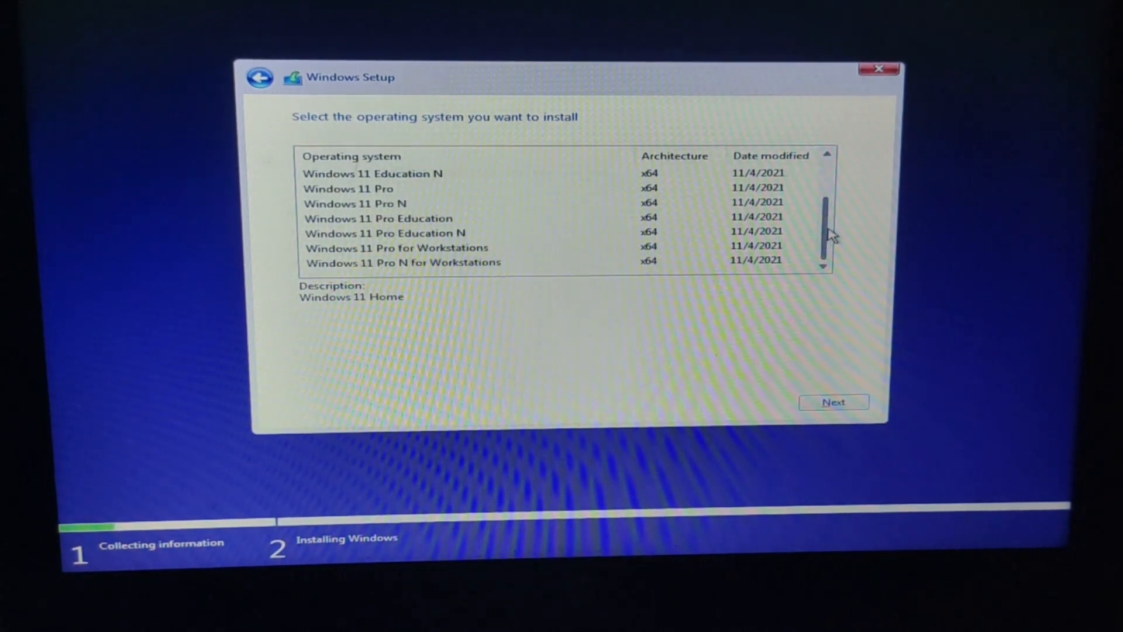
pyautogui.click(396, 247)
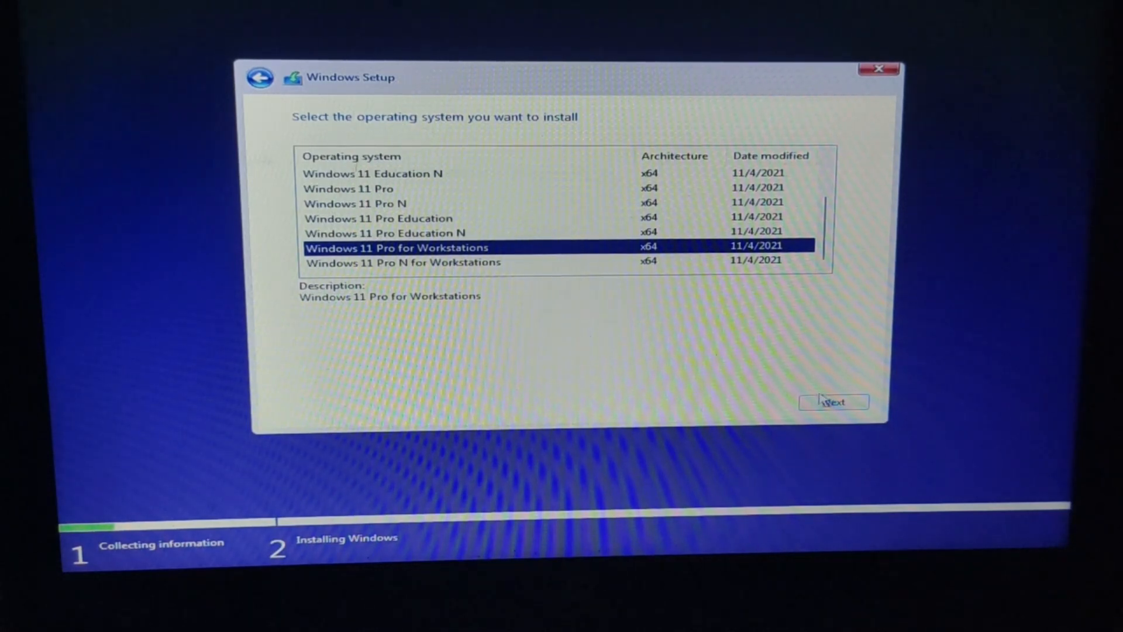
pyautogui.click(834, 402)
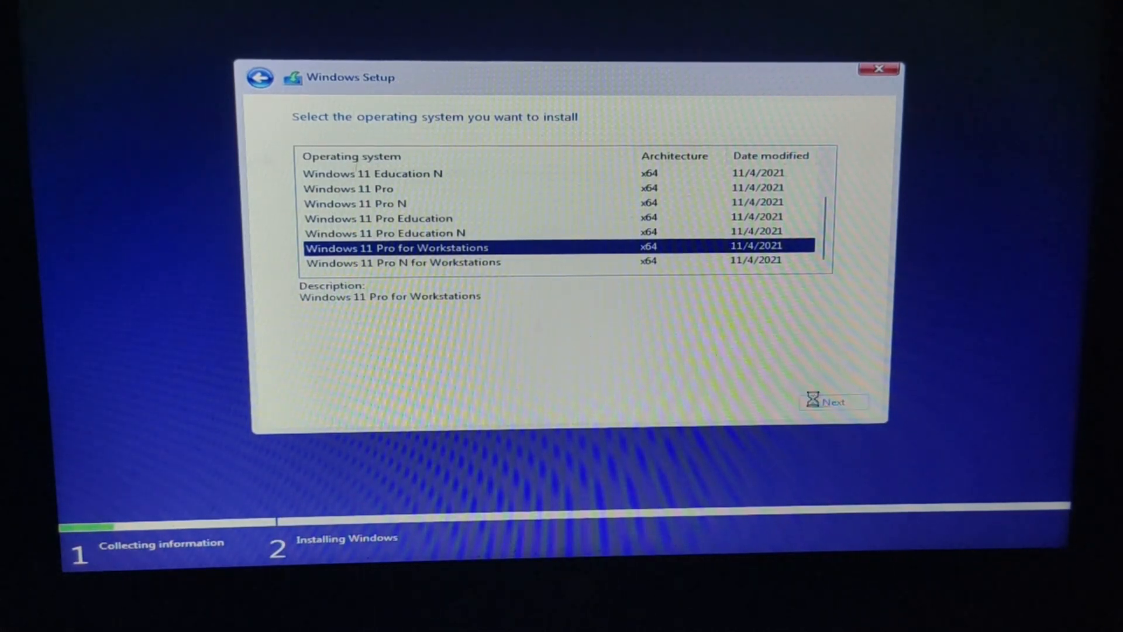
pyautogui.click(832, 402)
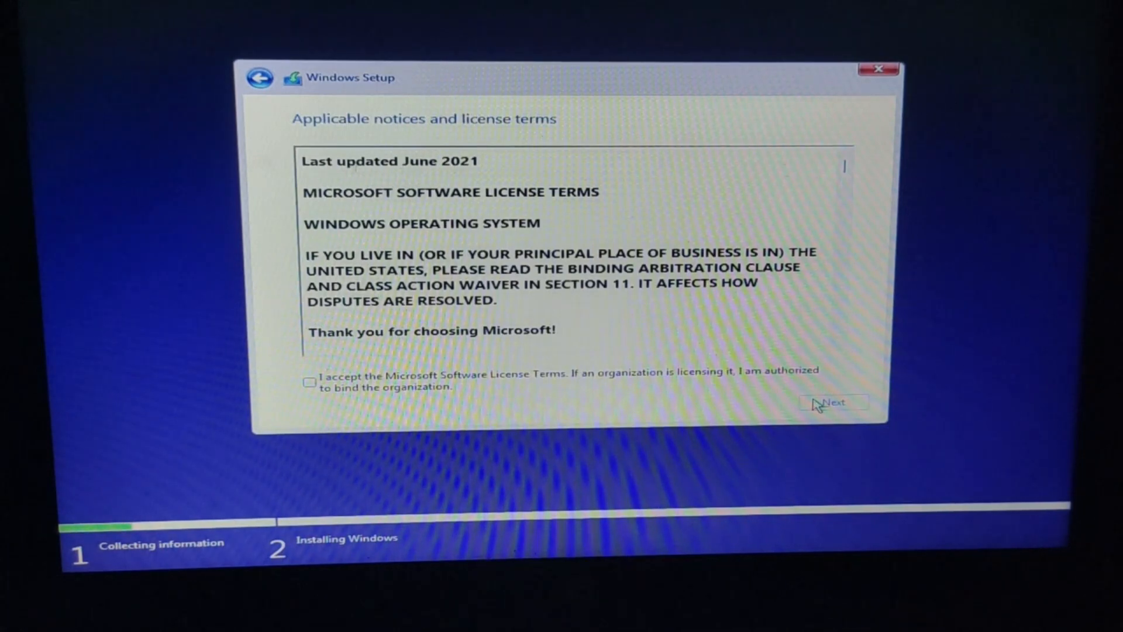
# Accept the license terms and pick 'Custom: Install Windows only (advanced)'
pyautogui.click(310, 381)
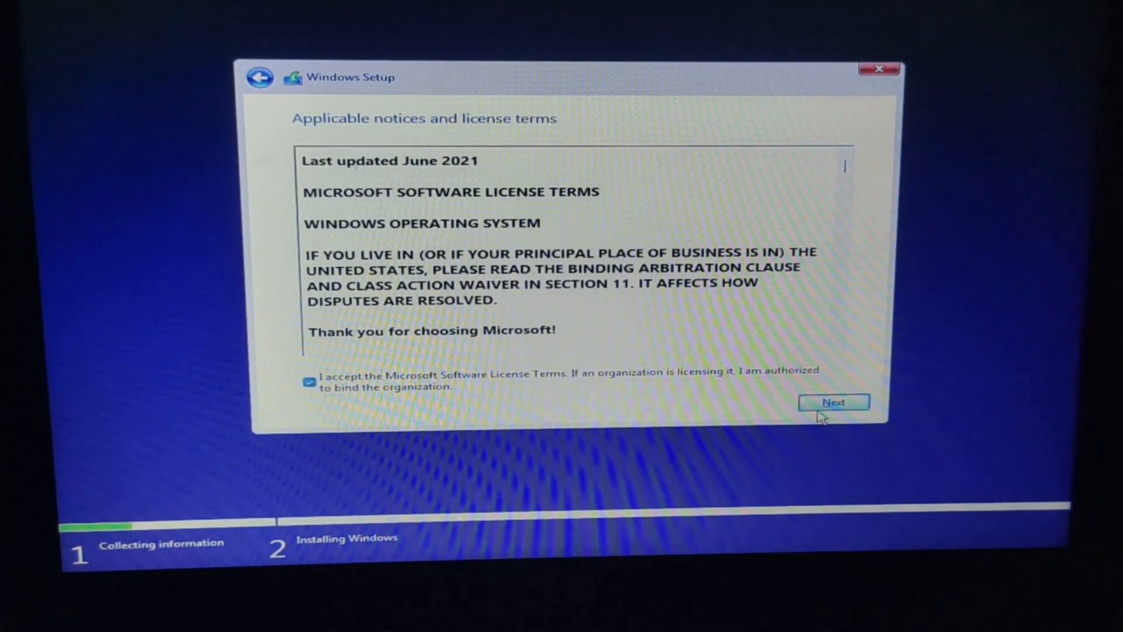
pyautogui.click(833, 402)
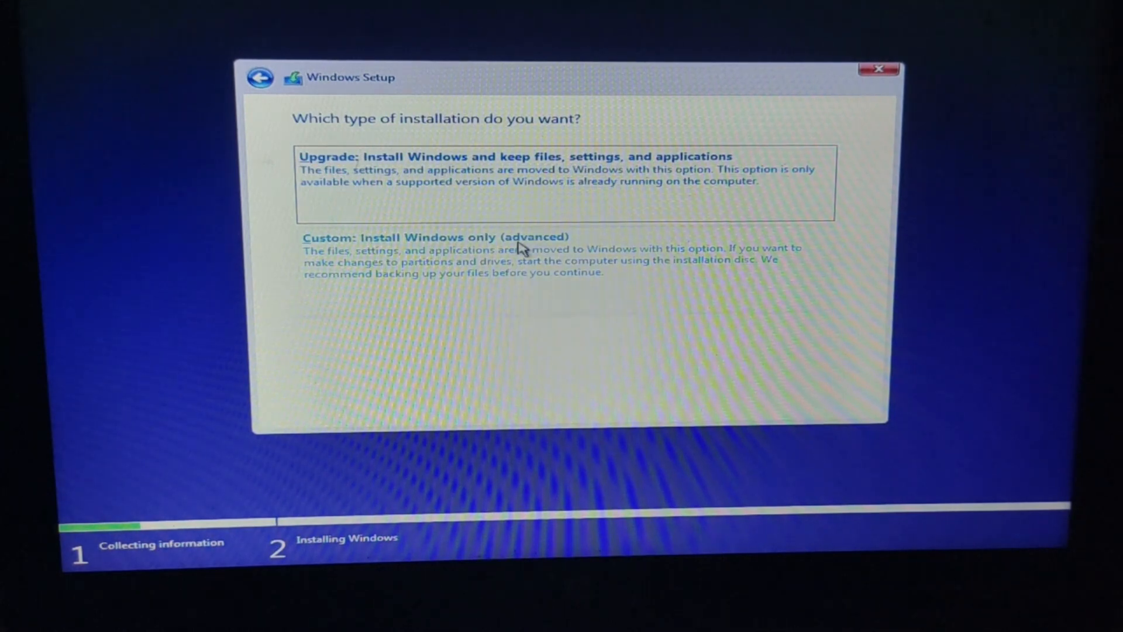
pyautogui.click(435, 237)
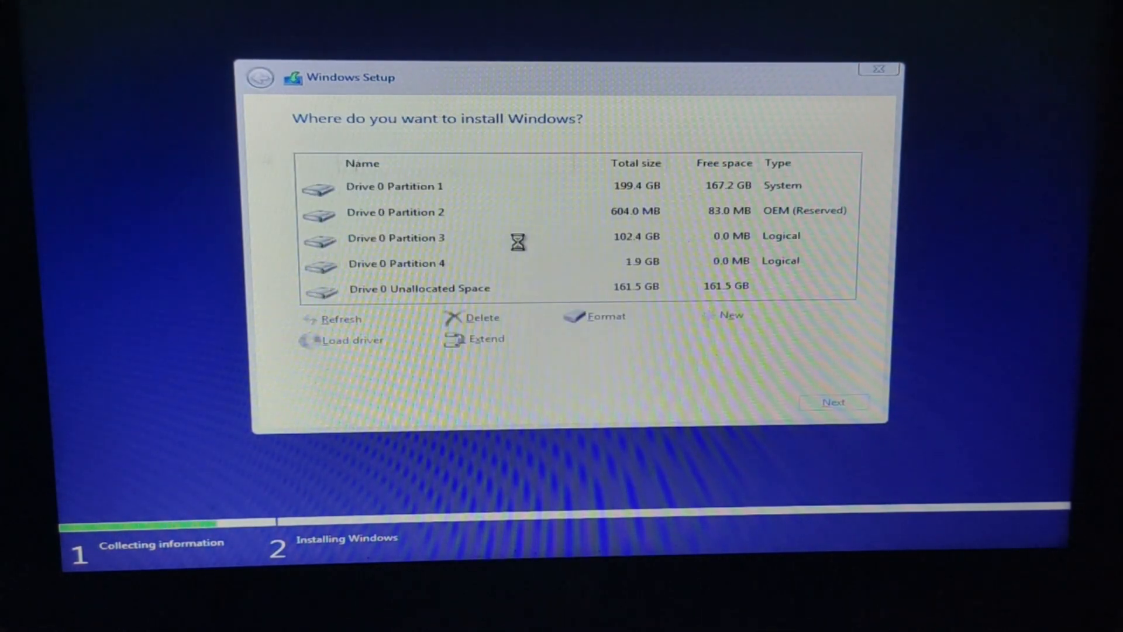
# Delete the System, OEM reserved and remaining logical partitions
pyautogui.click(393, 186)
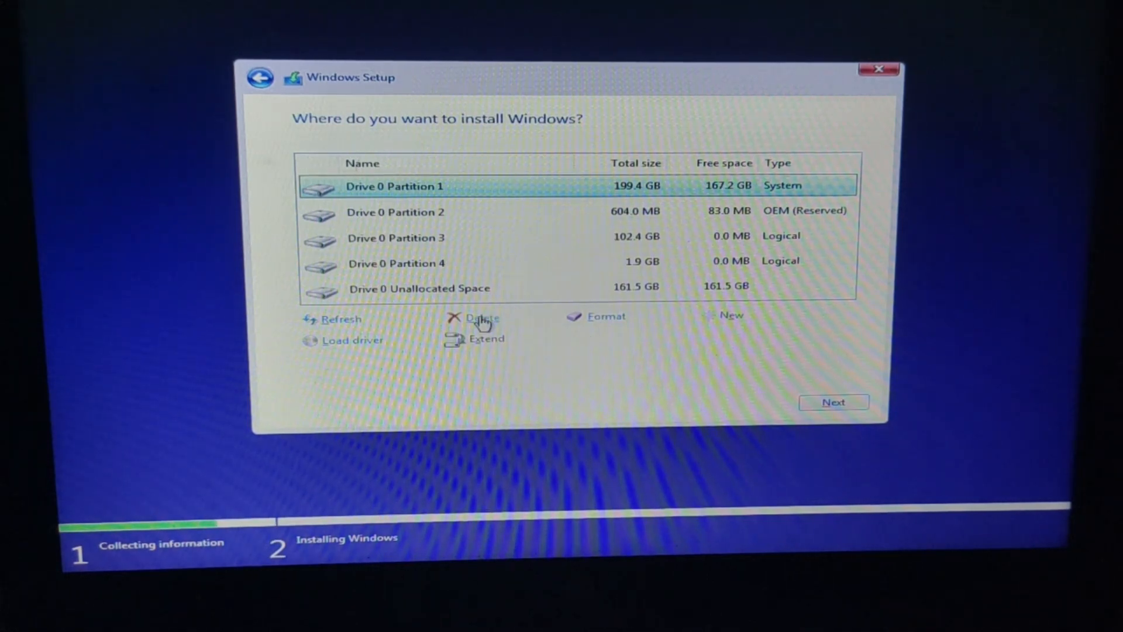
pyautogui.click(481, 319)
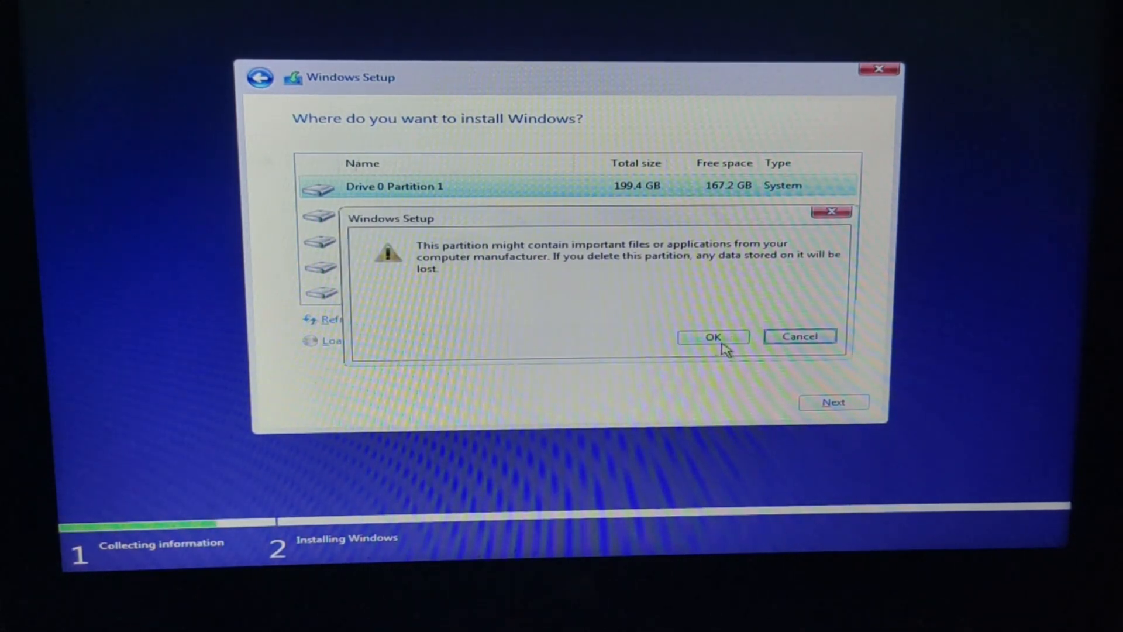
pyautogui.click(713, 337)
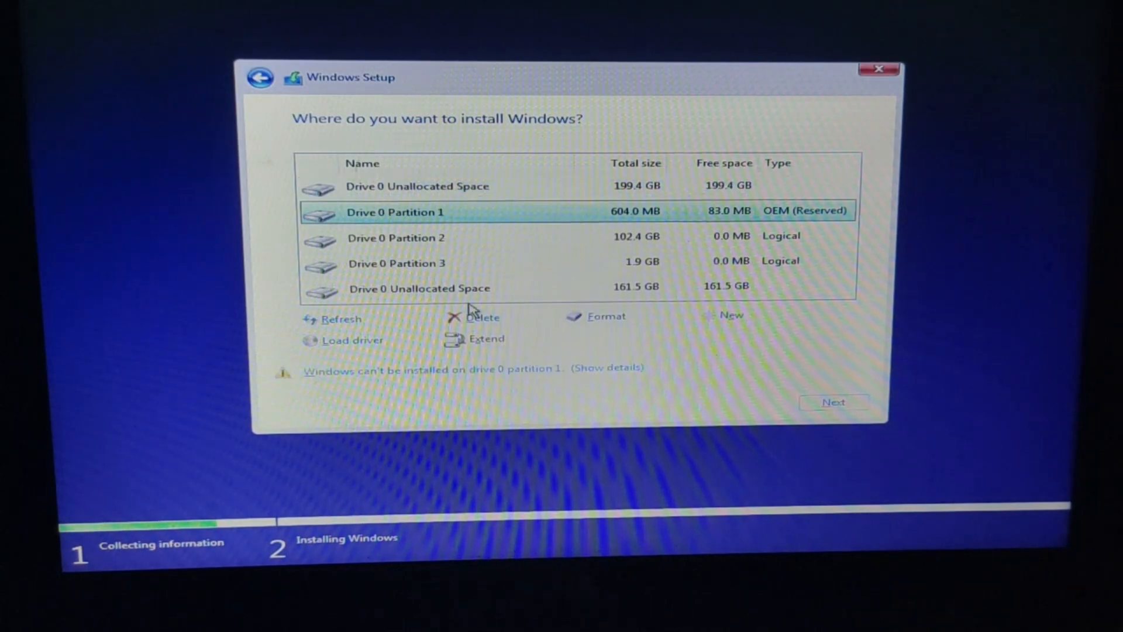
pyautogui.click(482, 317)
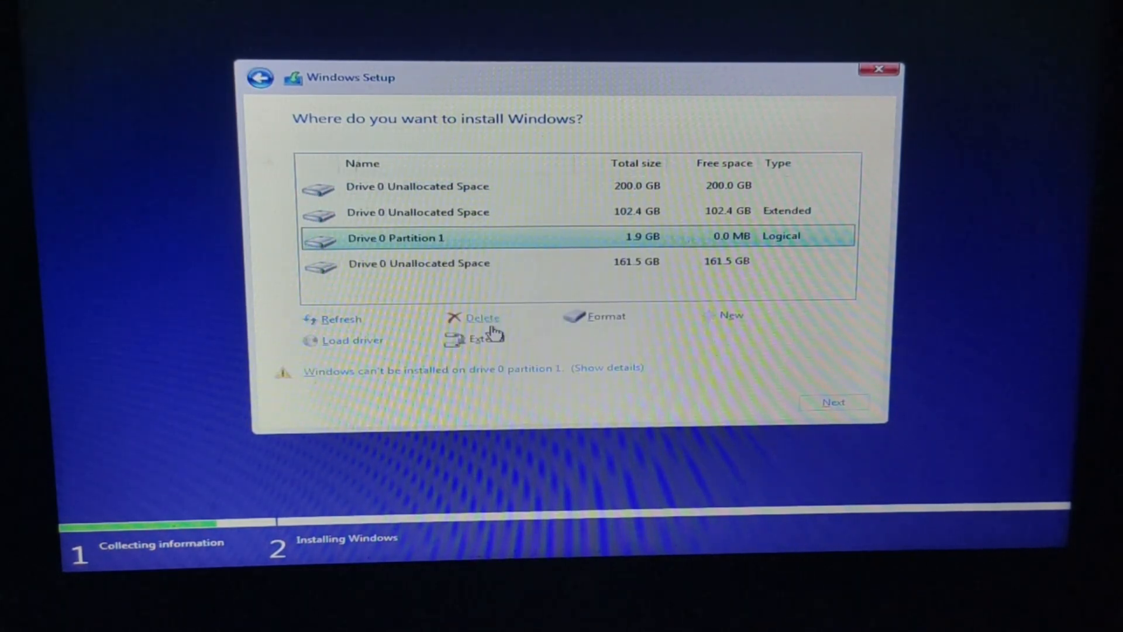
pyautogui.click(481, 317)
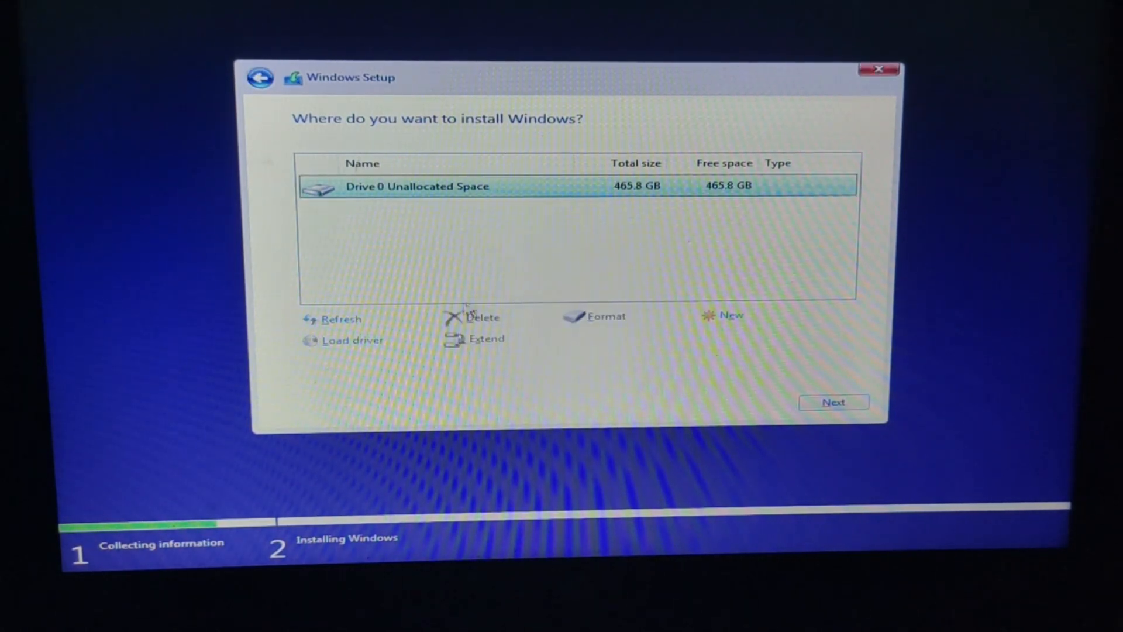
# Create a new 200 GB partition and install Windows onto it
pyautogui.click(731, 315)
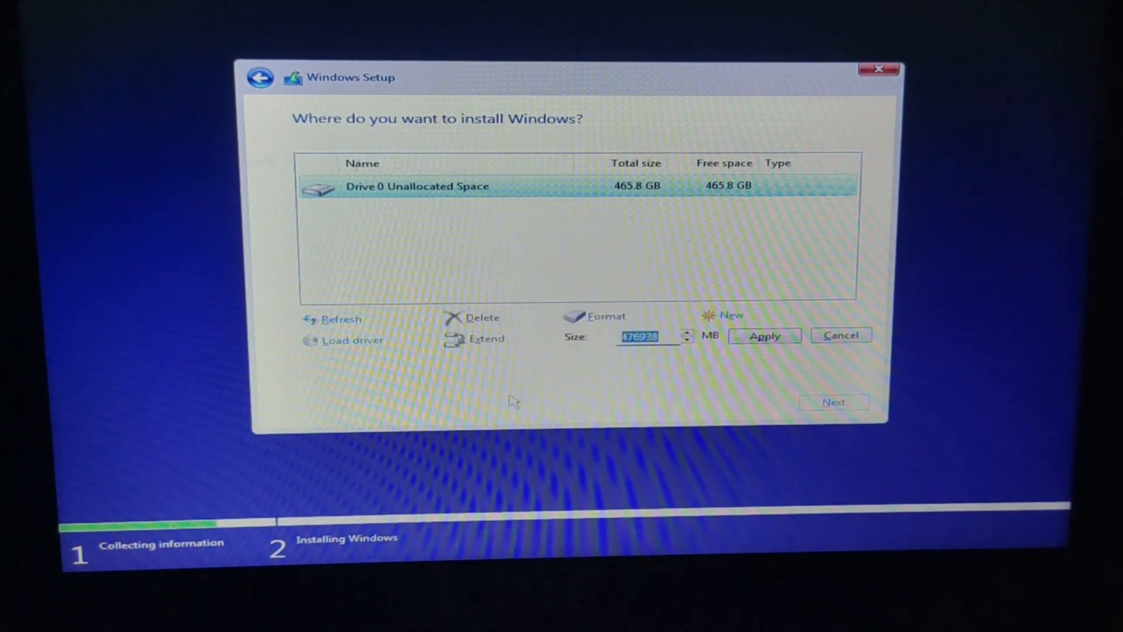
pyautogui.write('204800')
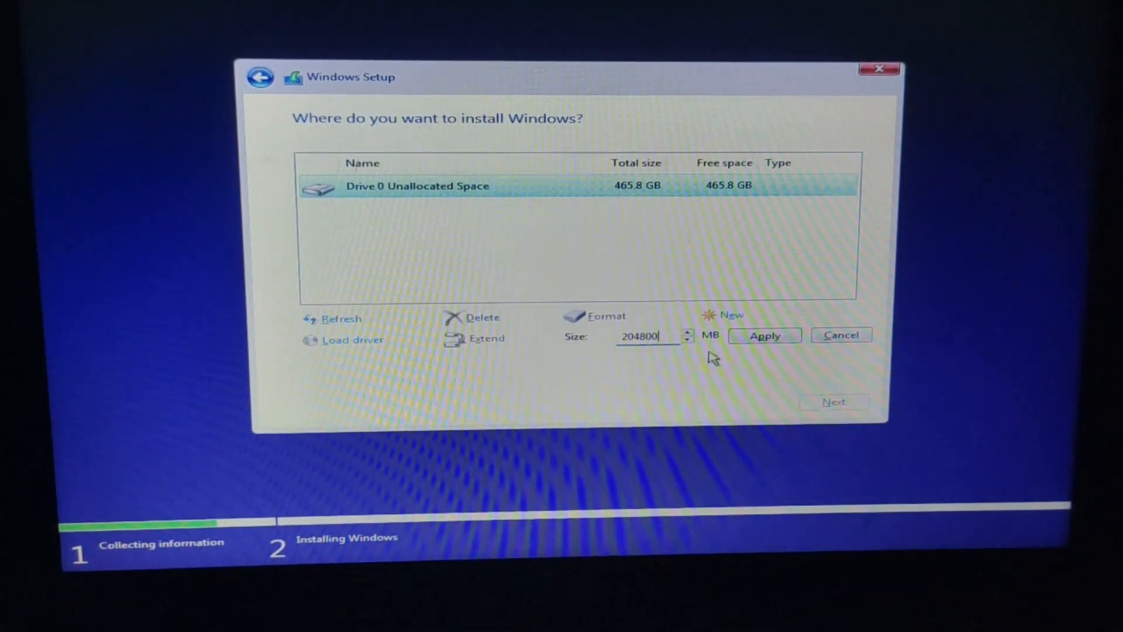
pyautogui.click(765, 335)
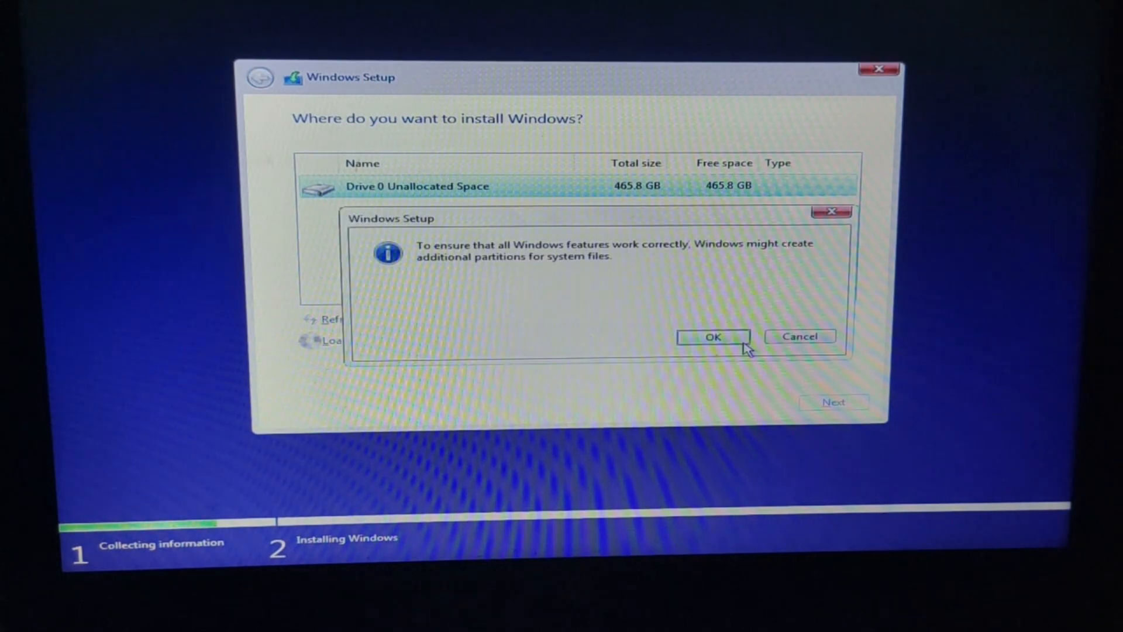
pyautogui.click(712, 337)
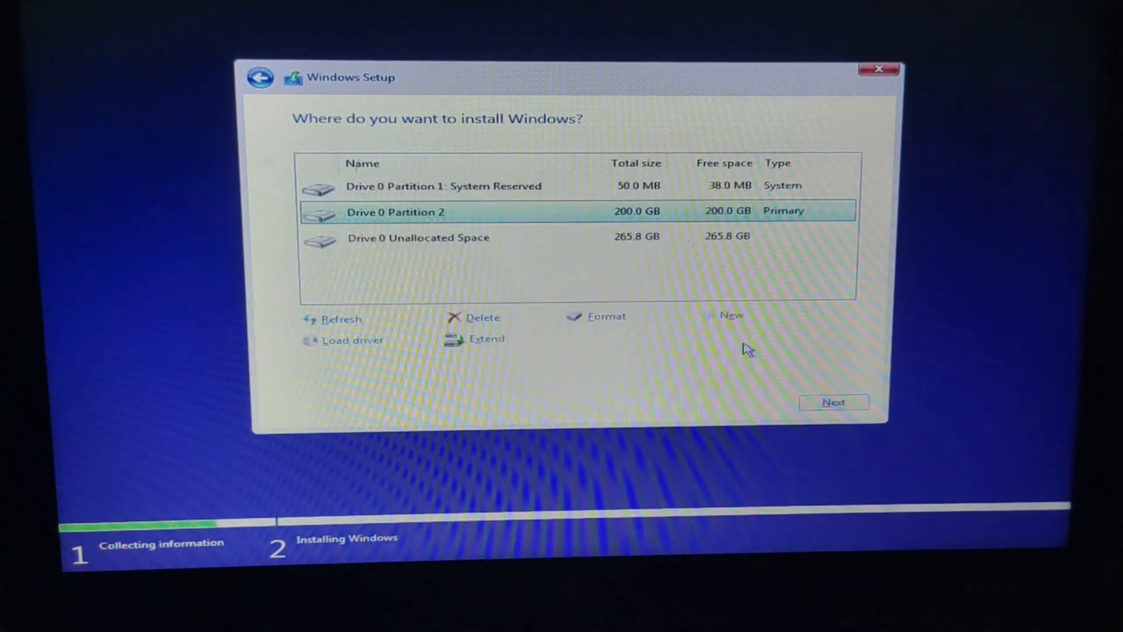
pyautogui.click(834, 402)
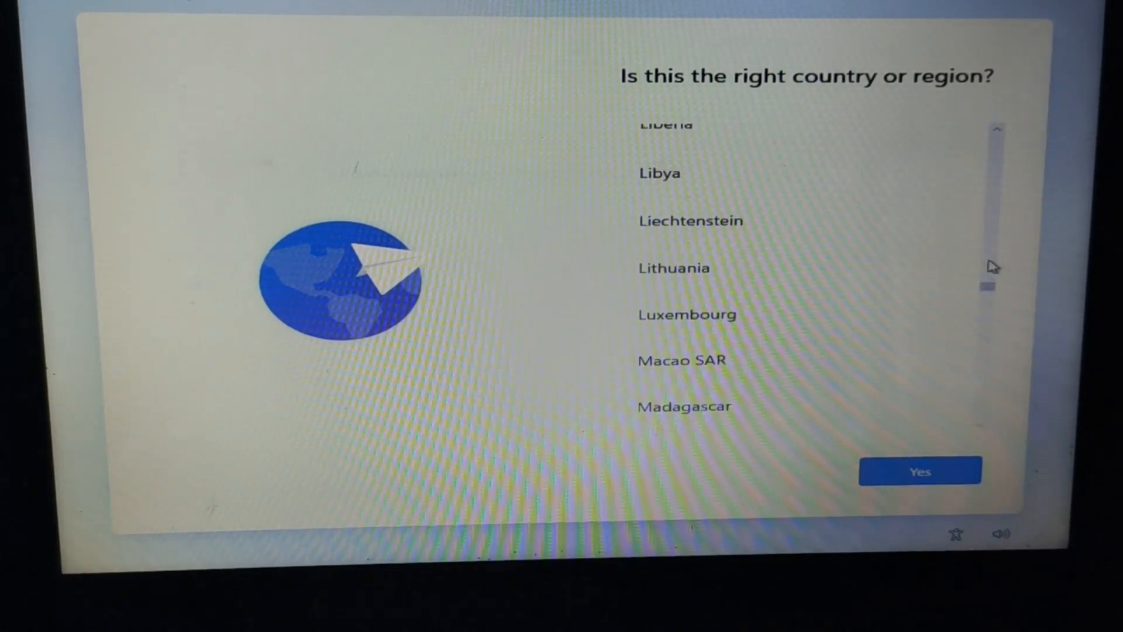
# Confirm the region and US keyboard layout, then complete the password and security question pages
pyautogui.click(920, 471)
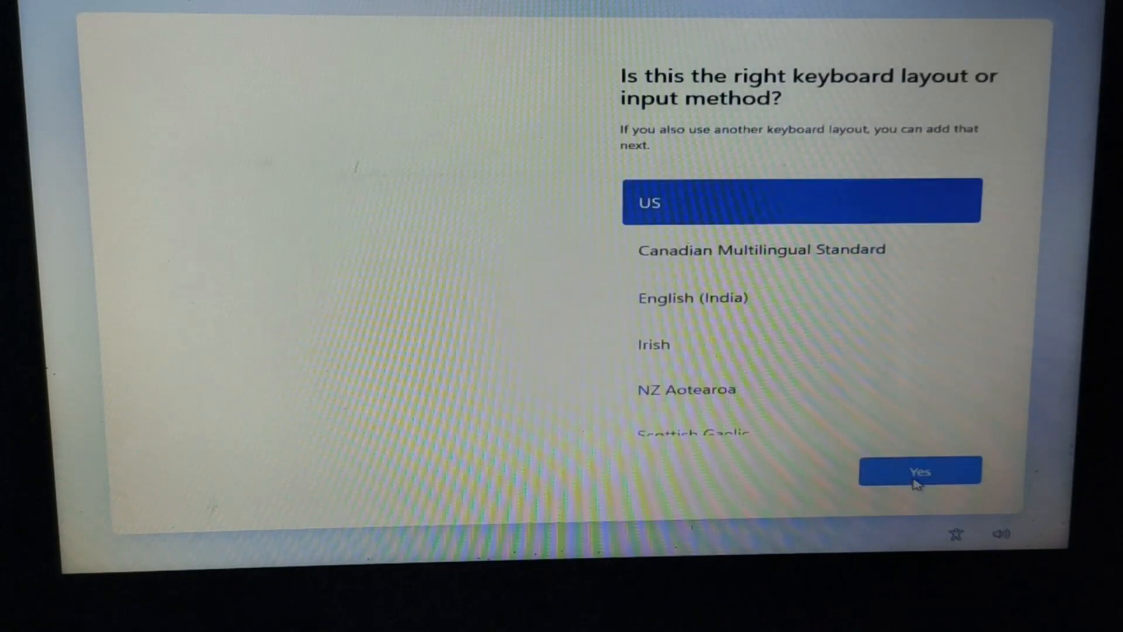
pyautogui.click(920, 472)
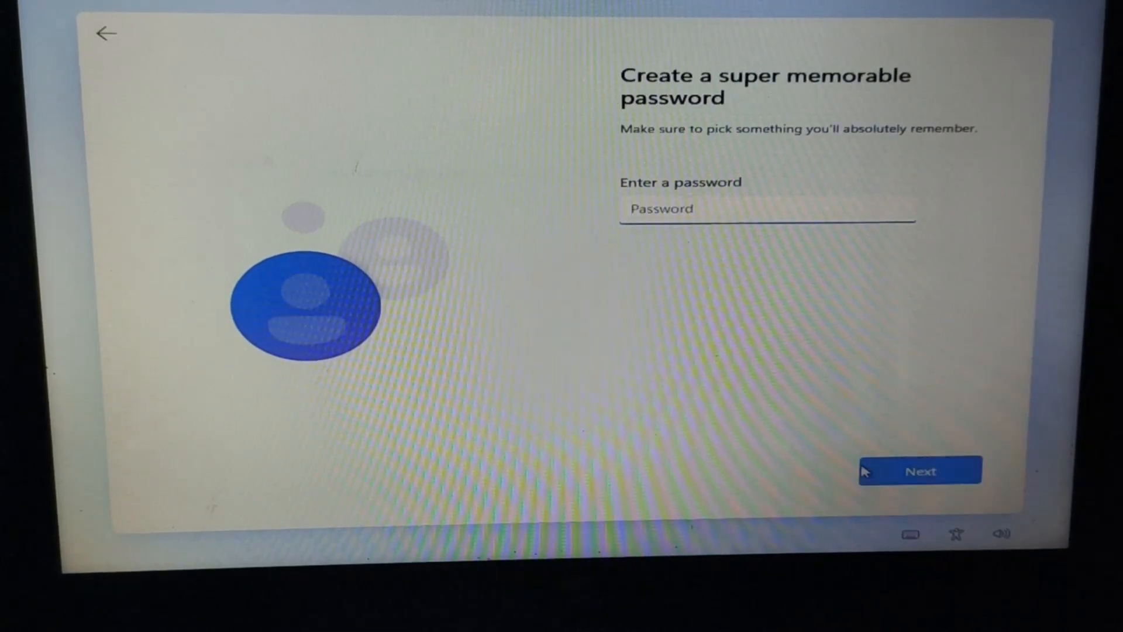
pyautogui.click(920, 471)
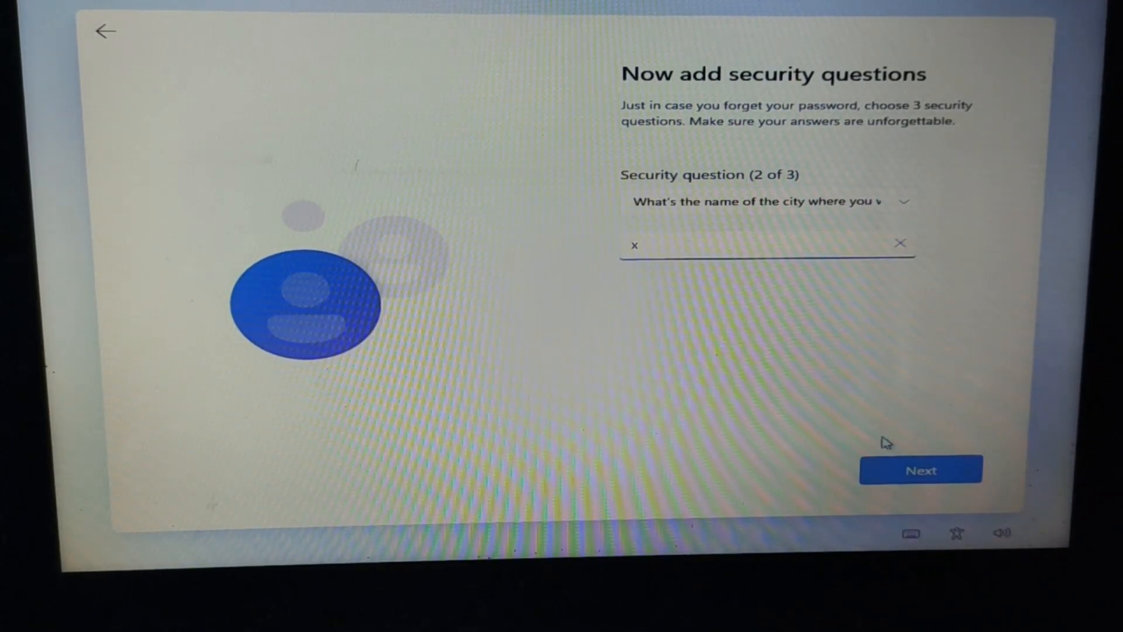
pyautogui.click(921, 470)
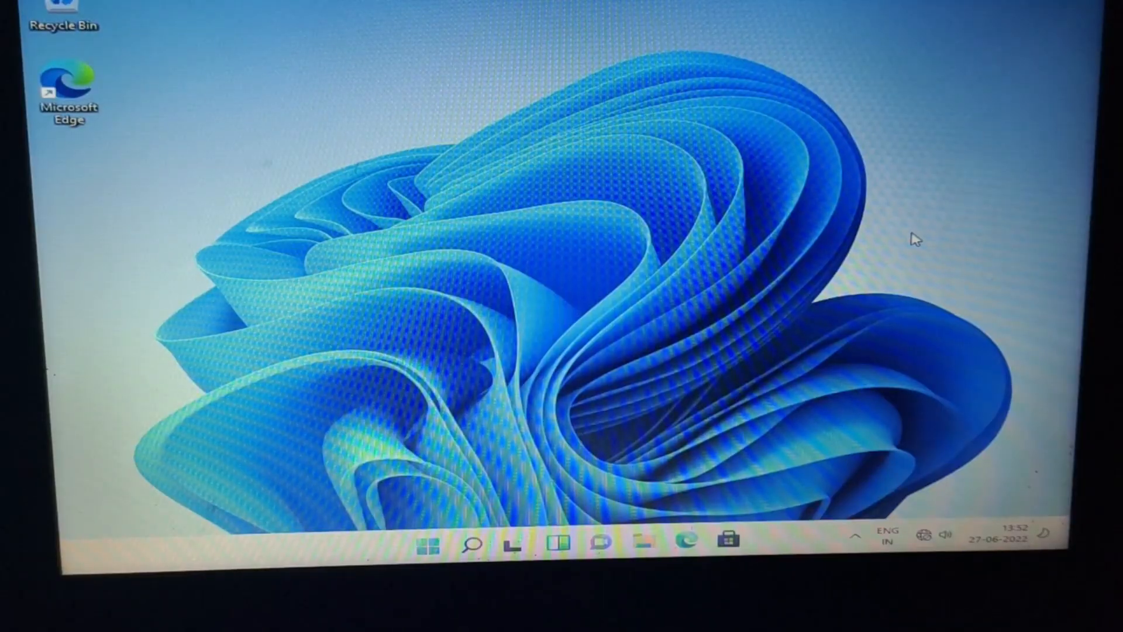
pyautogui.rightClick(917, 240)
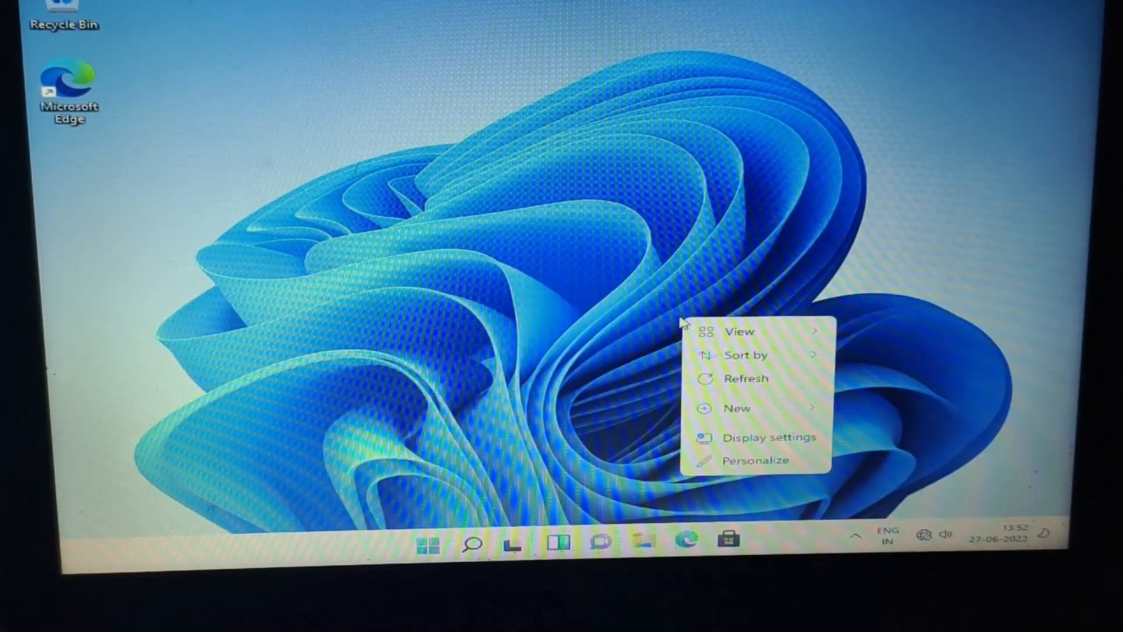
pyautogui.click(712, 385)
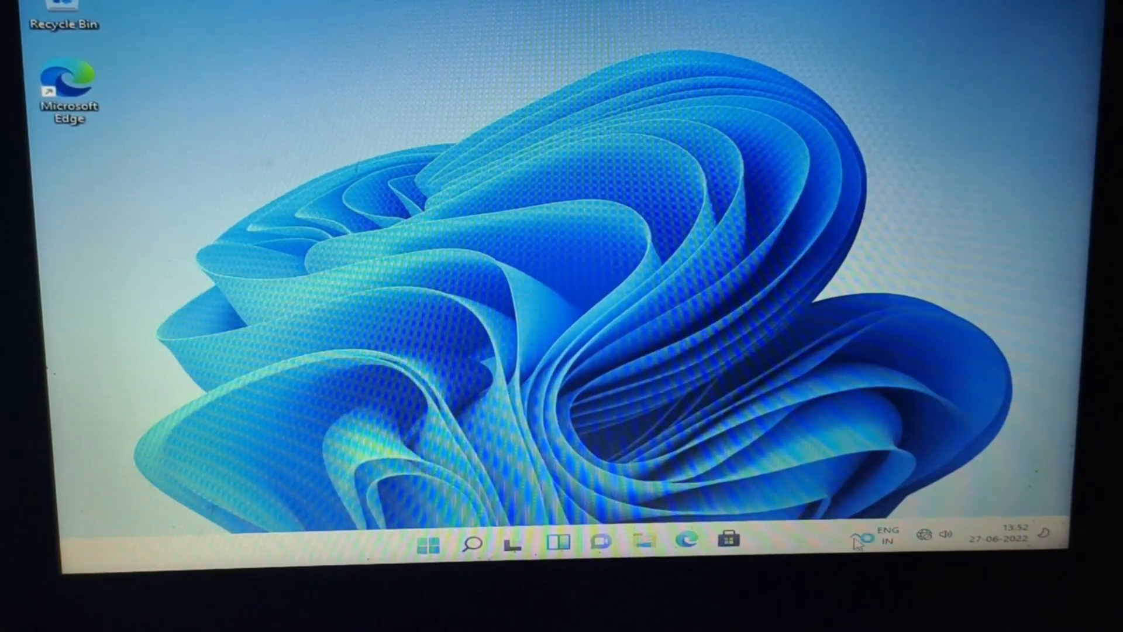
pyautogui.click(426, 542)
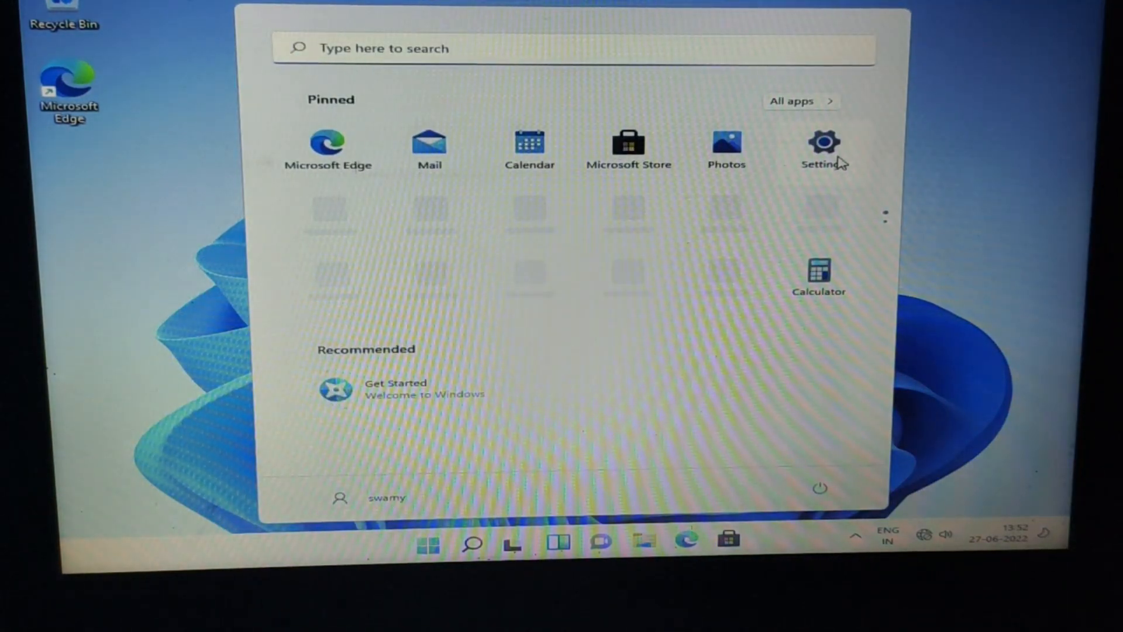
pyautogui.click(823, 145)
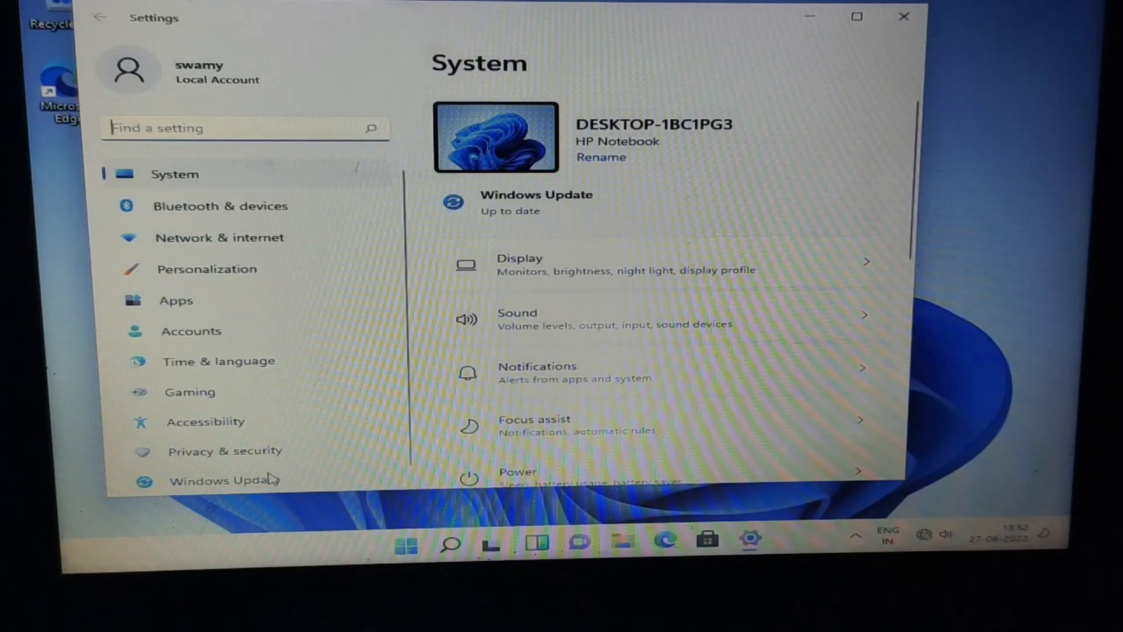
pyautogui.click(223, 480)
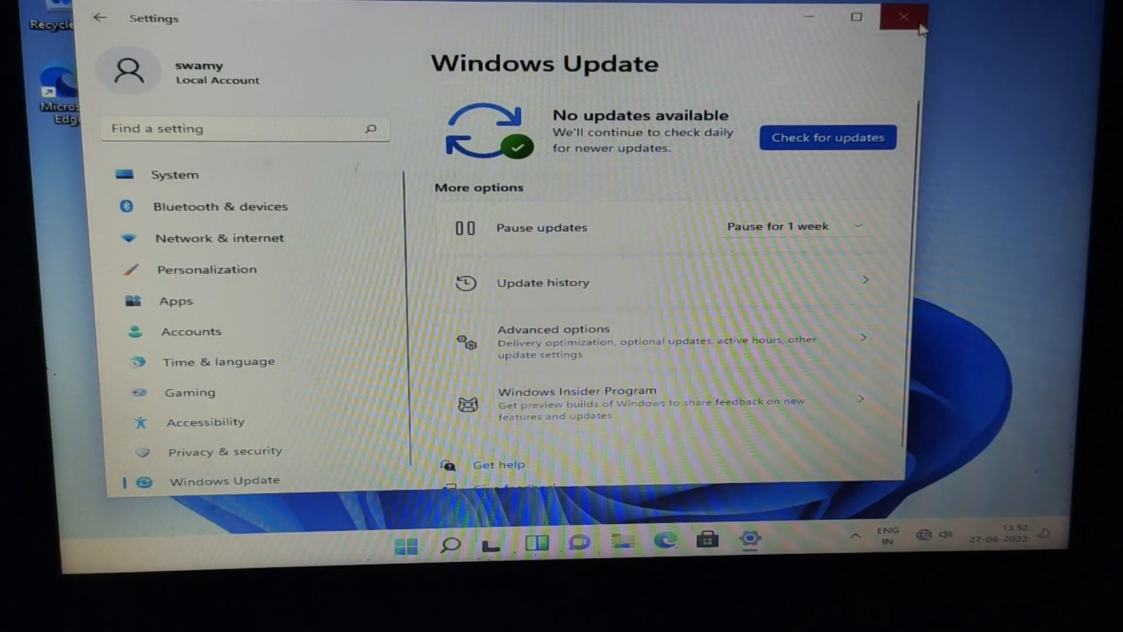
pyautogui.click(903, 16)
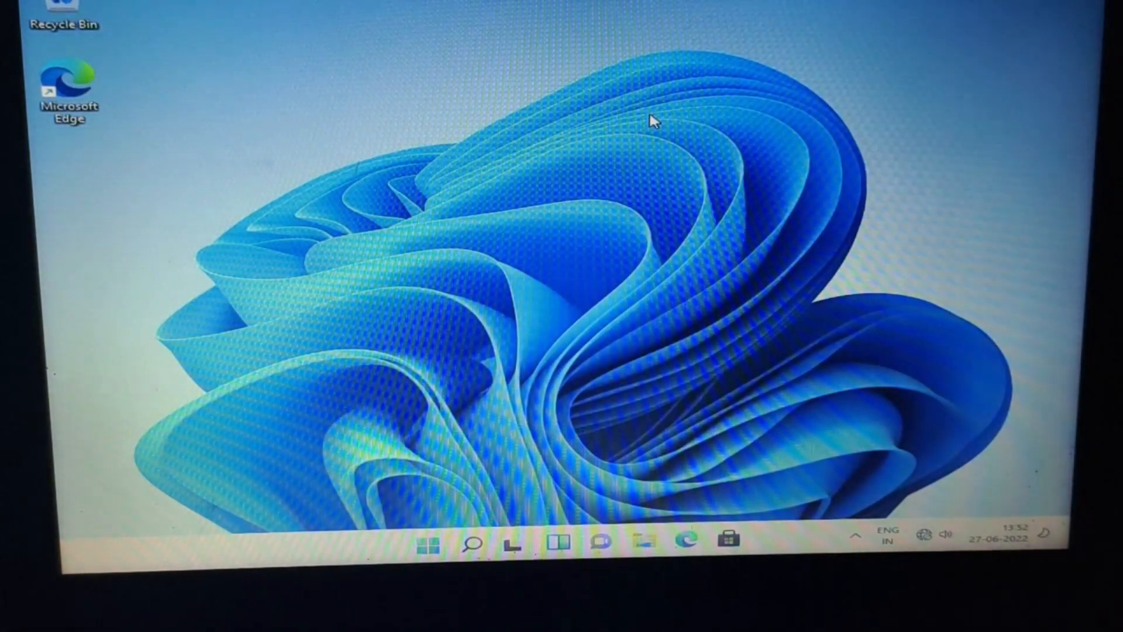